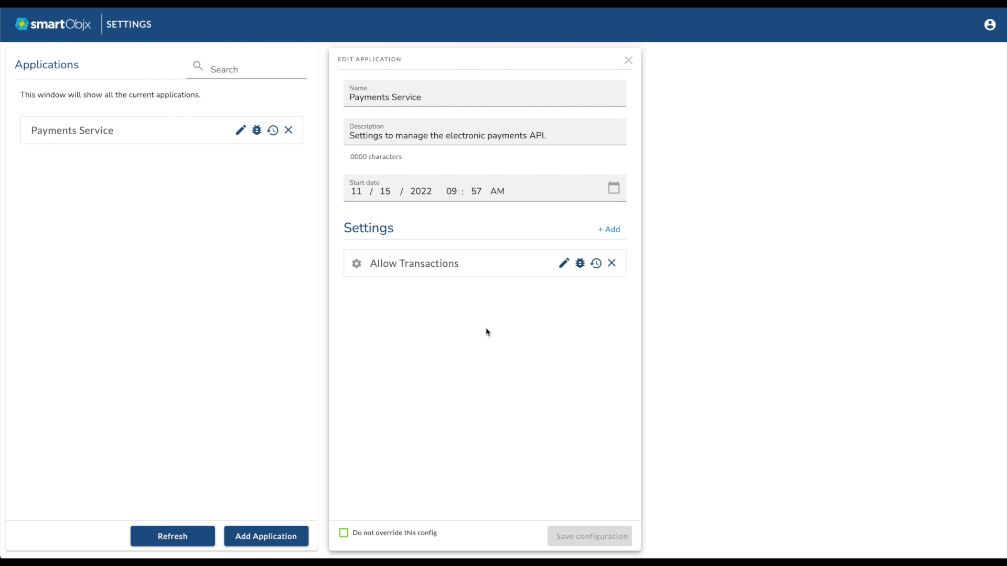
pyautogui.moveTo(515, 311)
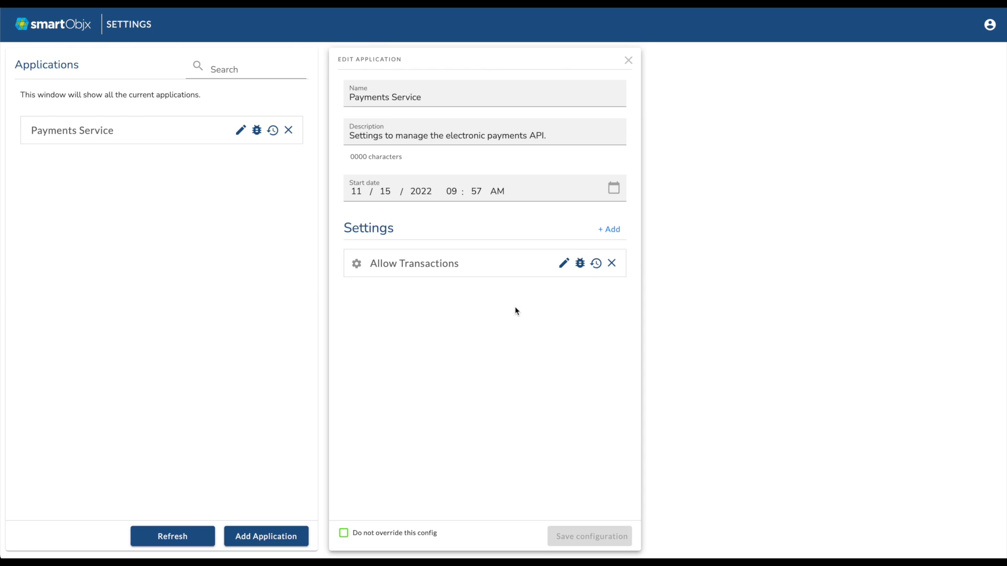
# Add a Payments Service configuration named 'Transaction Limit' with description 'Configuration to determin…'
pyautogui.click(607, 229)
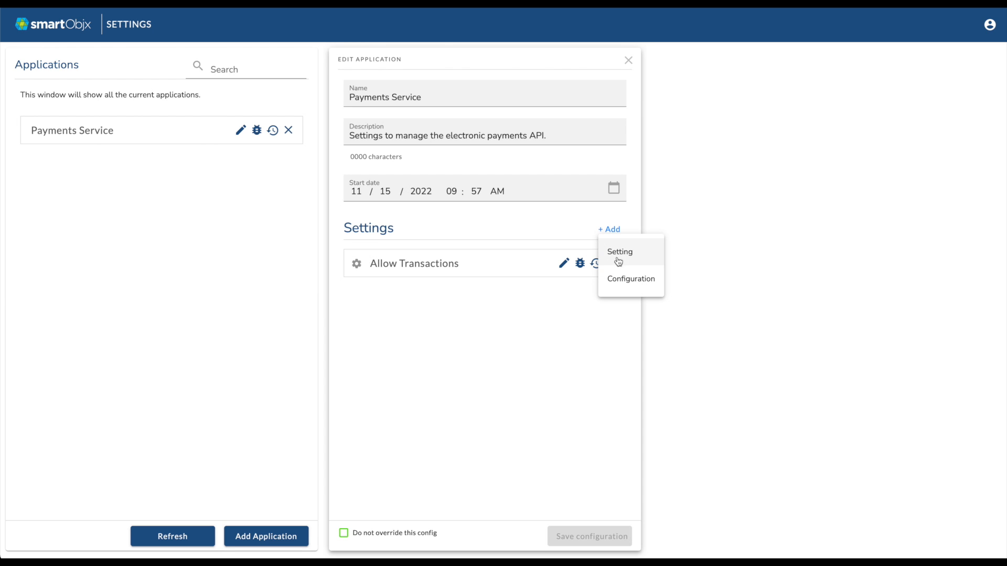
pyautogui.click(630, 279)
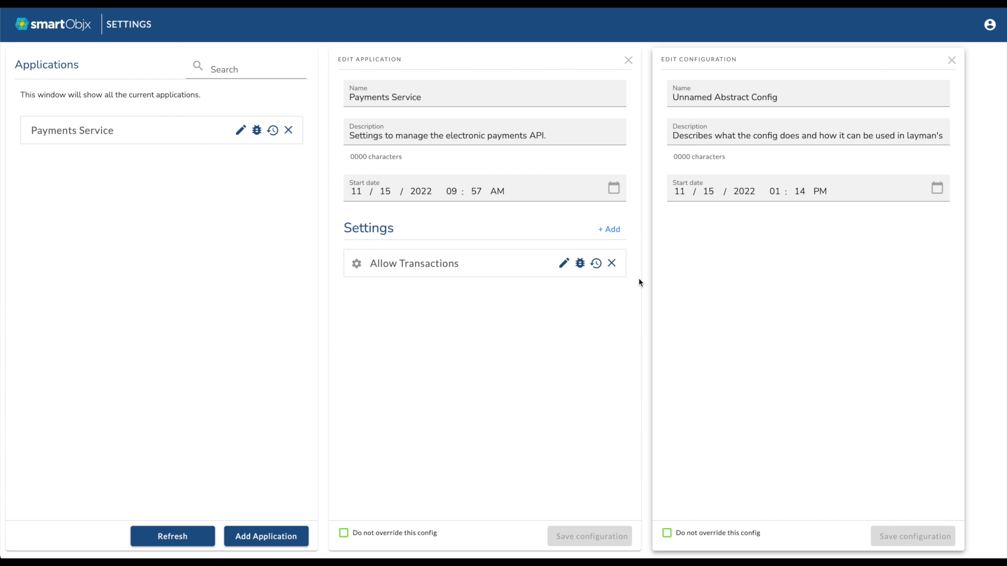
pyautogui.click(784, 97)
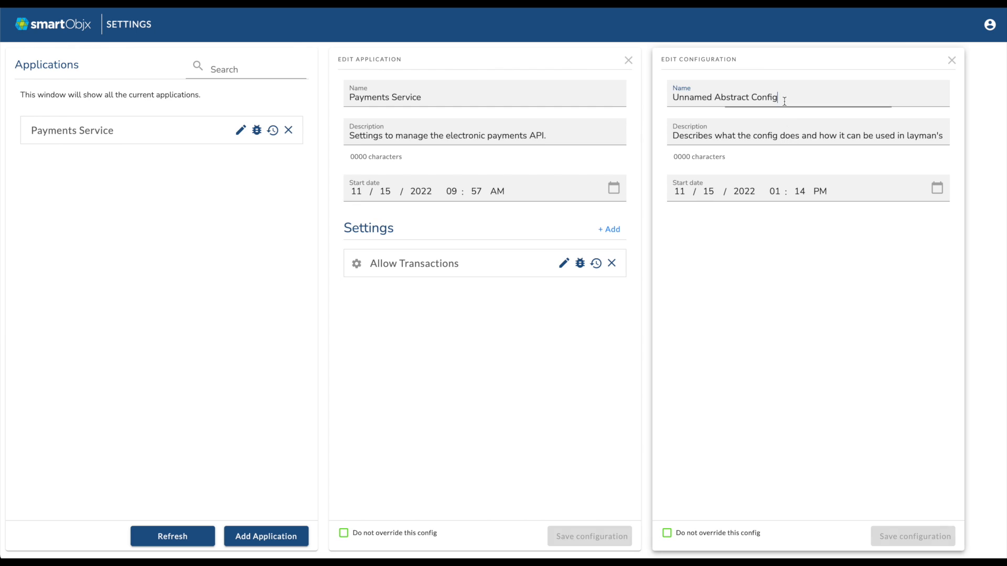
pyautogui.write('Transaction Limit')
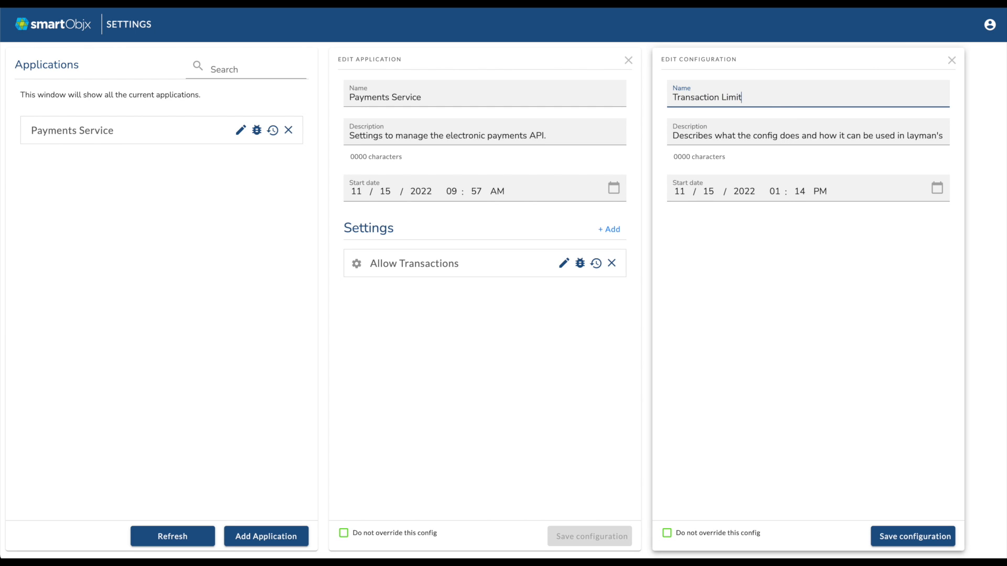
pyautogui.write('Configuration to determin')
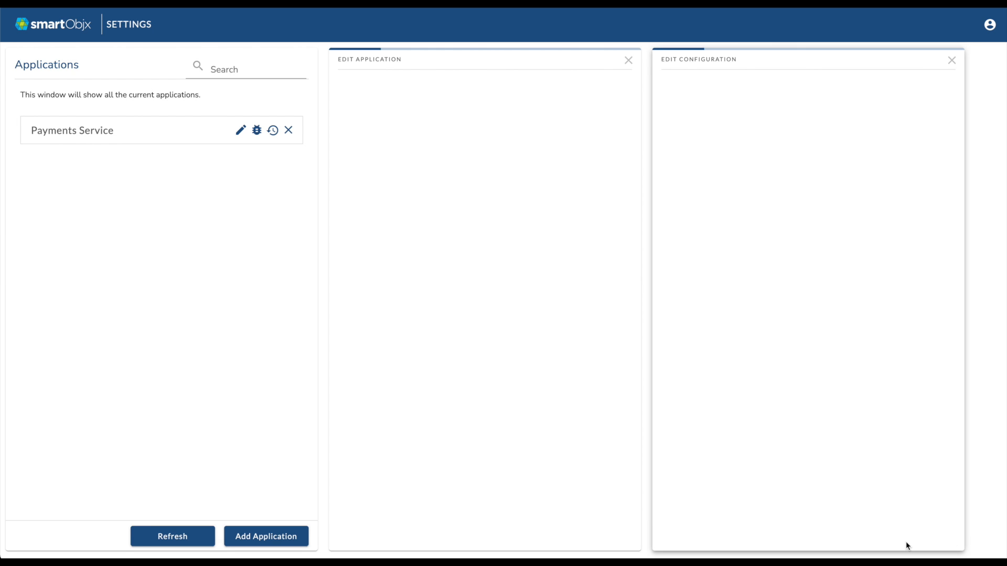
# Save the Transaction Limits configuration so it is listed under Payments Service
pyautogui.click(912, 536)
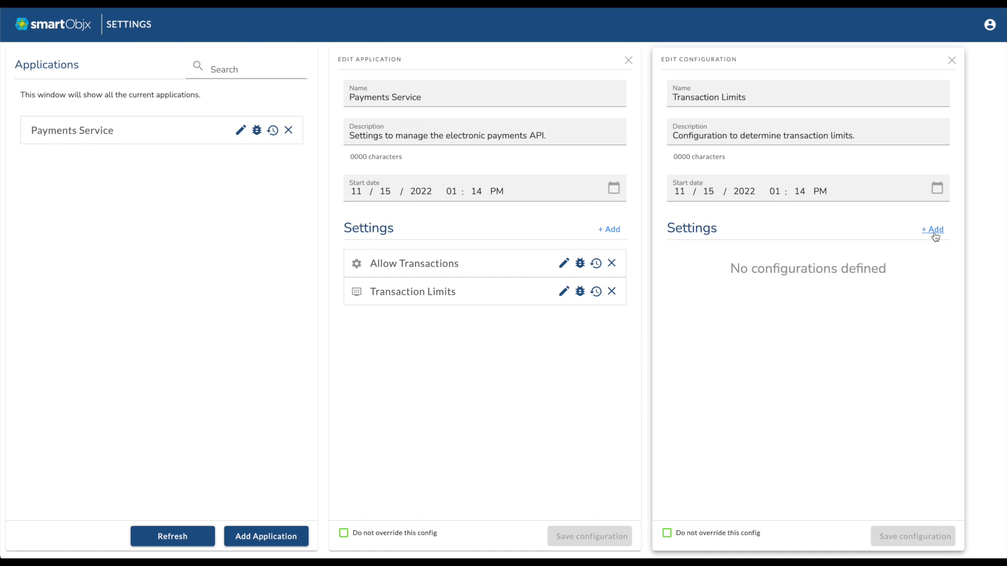
# Add ACH, IRD and Card Transaction Limit settings, with the Card limit at 1000
pyautogui.click(932, 229)
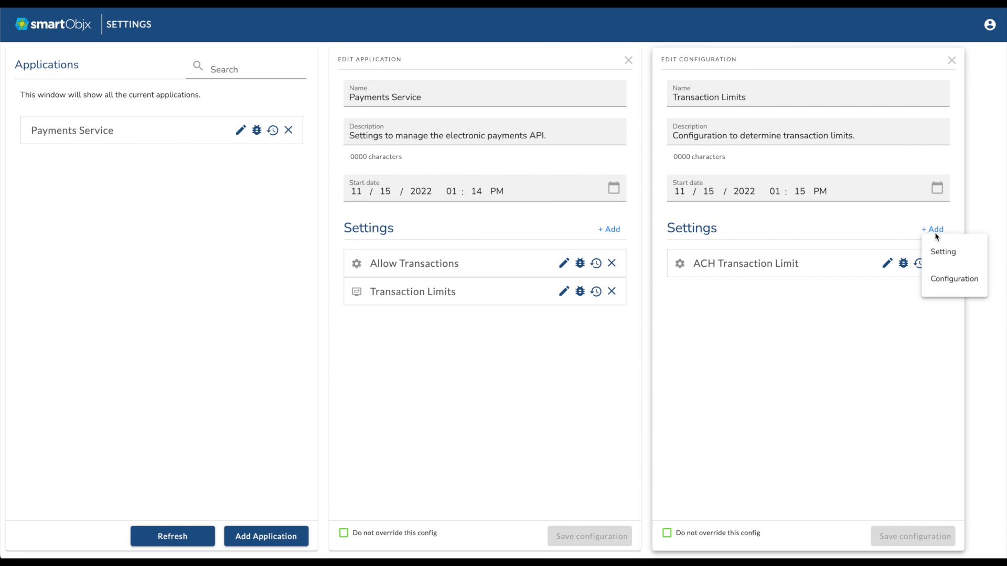
pyautogui.click(943, 251)
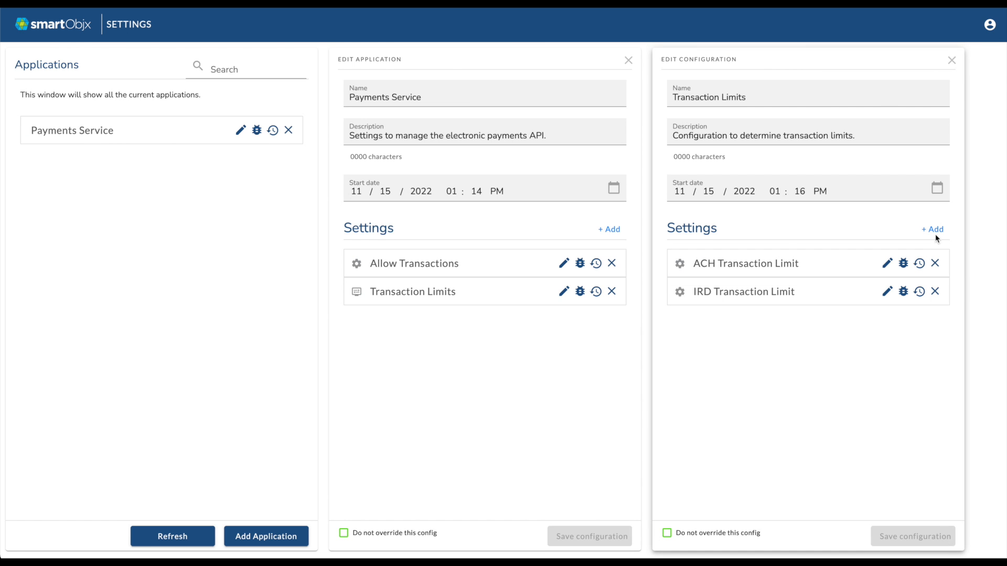
pyautogui.click(933, 229)
pyautogui.write('1000')
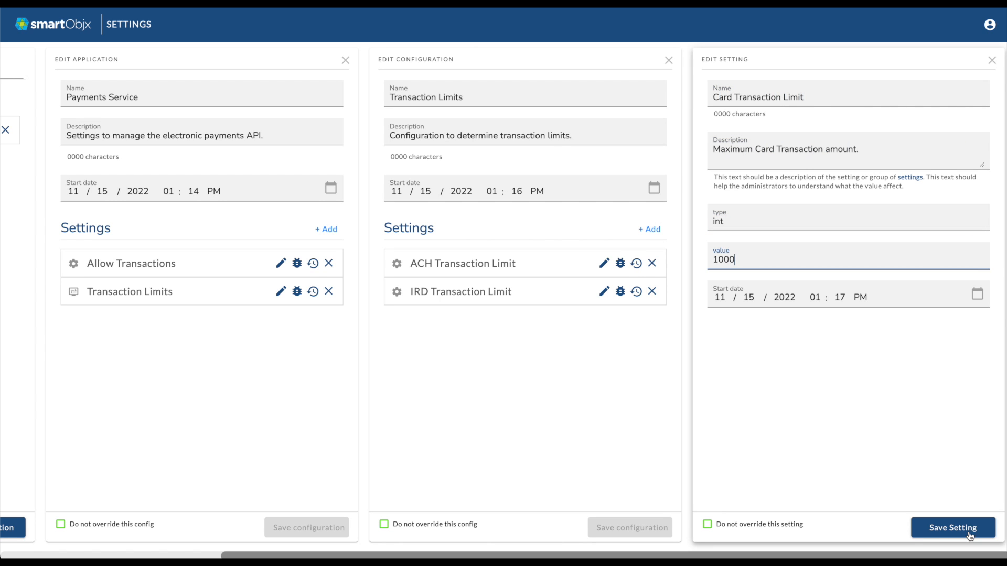
pyautogui.click(952, 527)
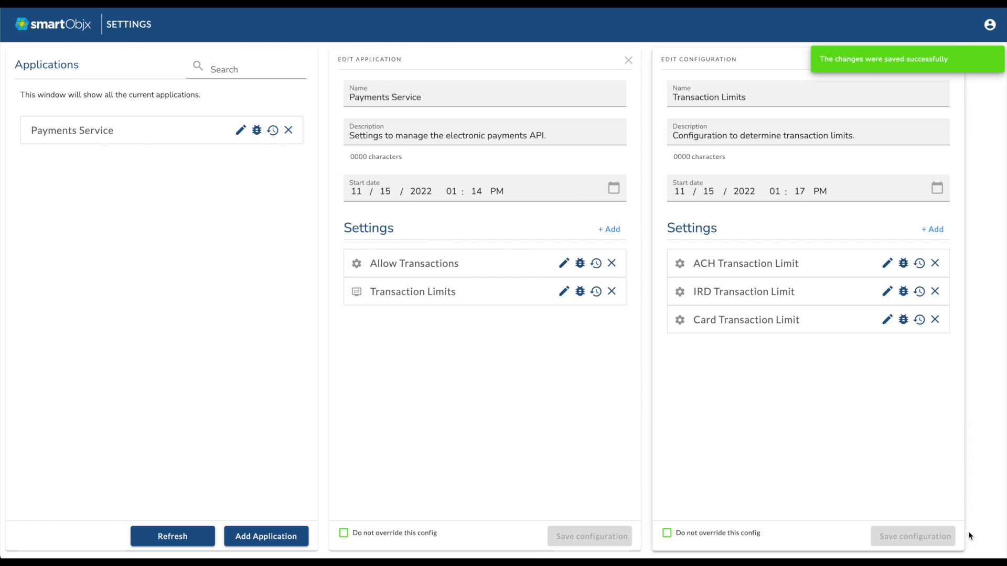